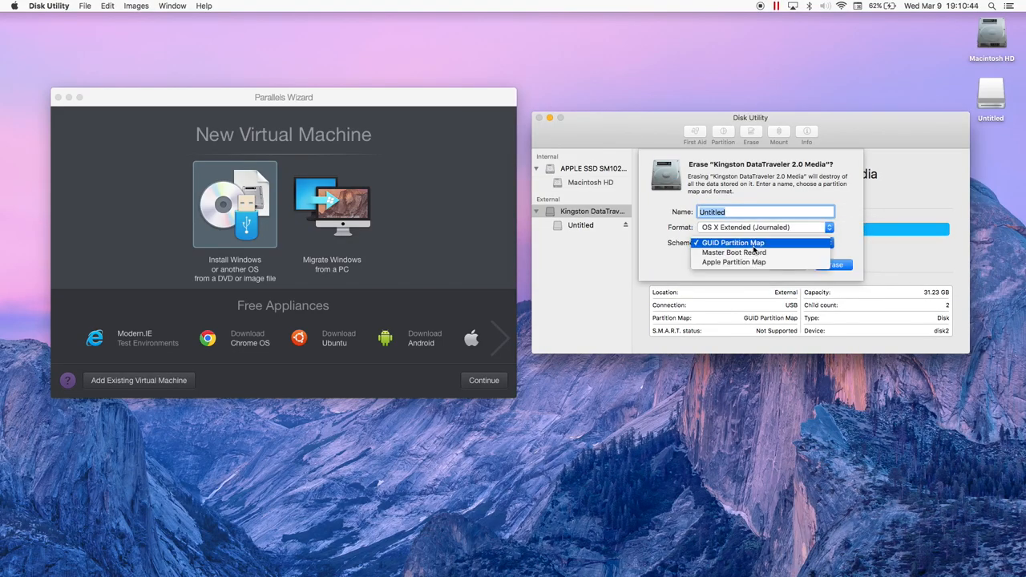
Erase the Kingston stick as OS X Extended with a GUID Partition Map, then dismiss the report
left_click(836, 264)
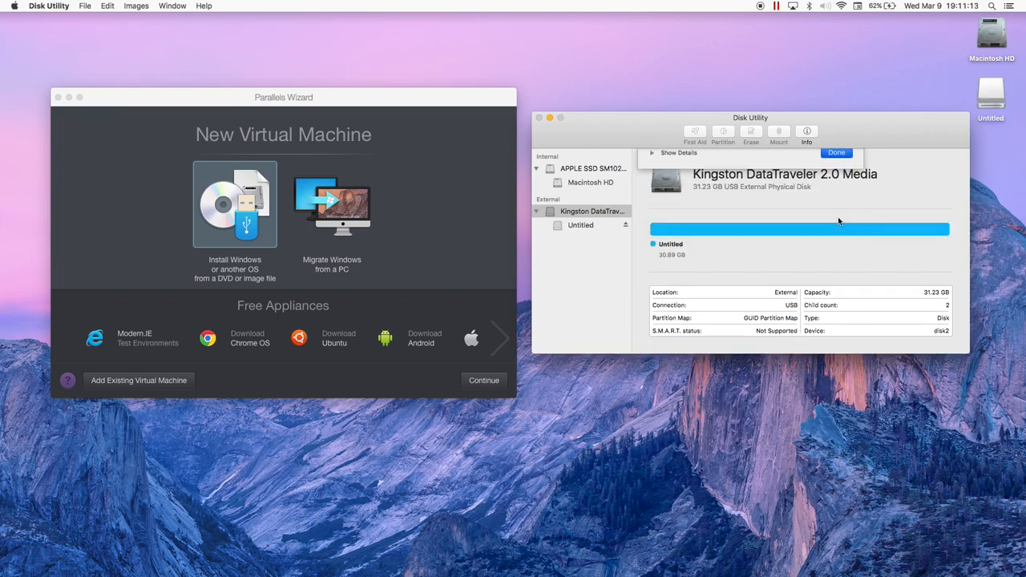
left_click(49, 5)
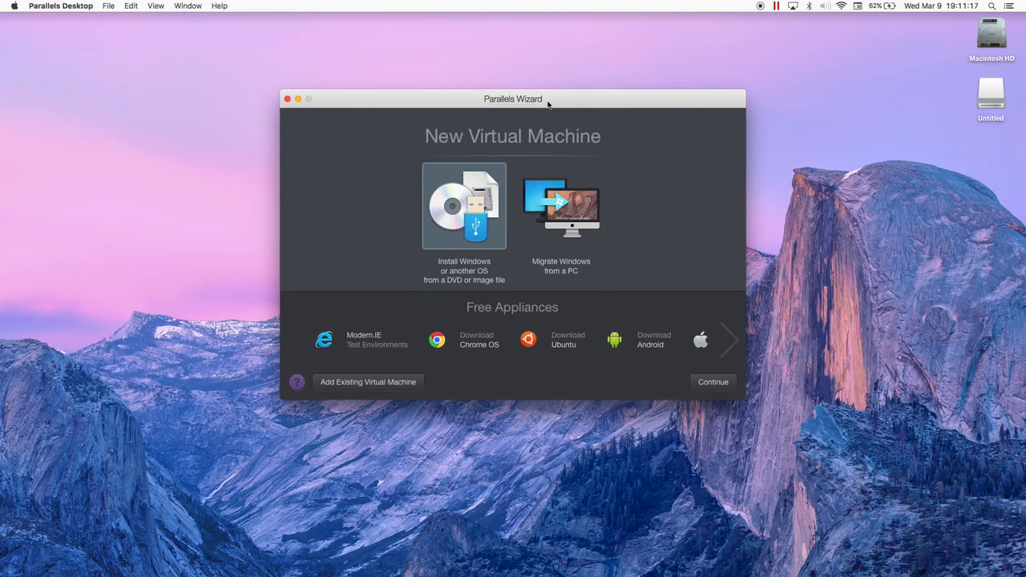
Create a new VM from an image file so the tails-i386-2.2 ISO is detected as Debian
left_click(108, 6)
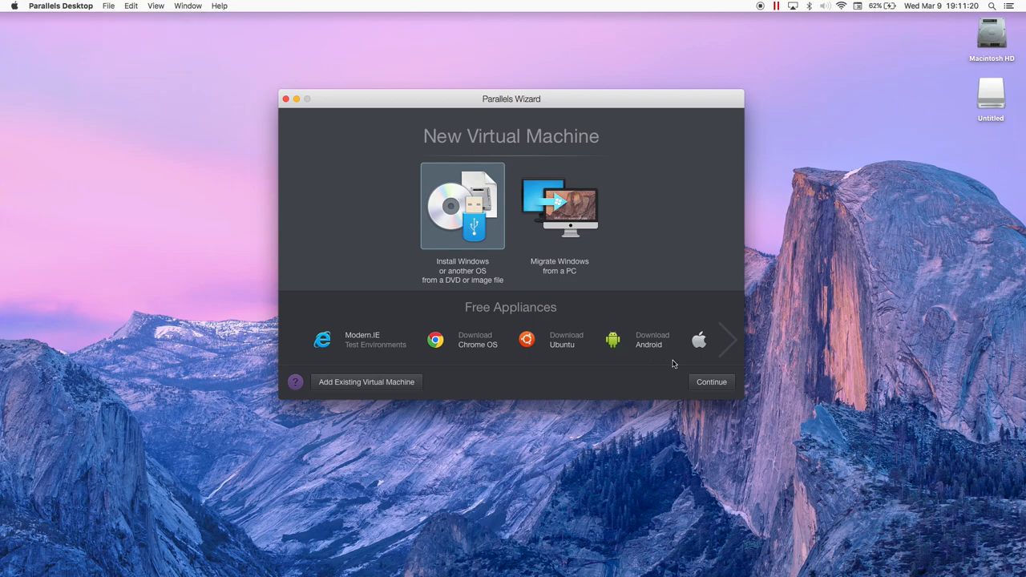
left_click(461, 205)
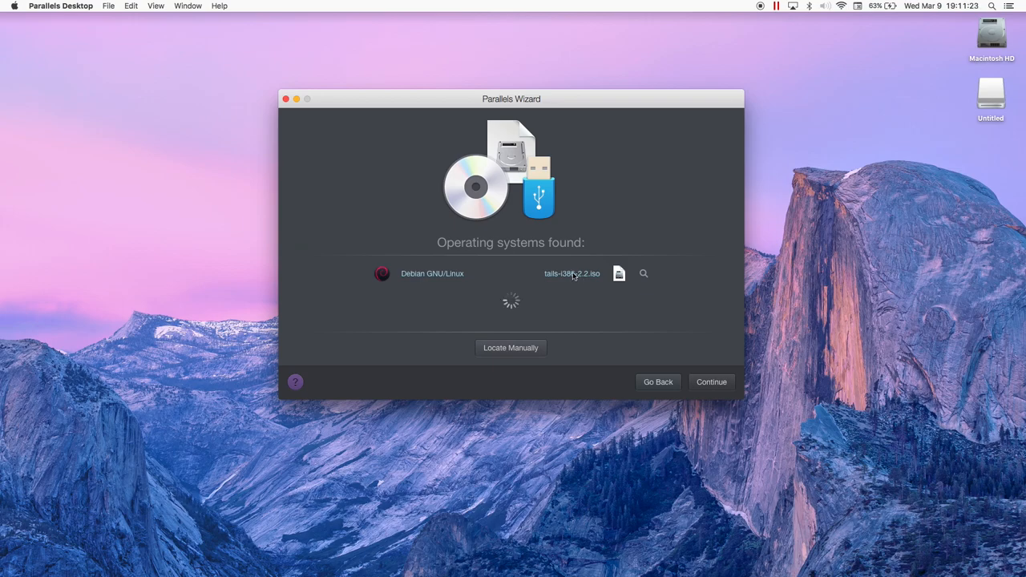
mouse_move(692, 341)
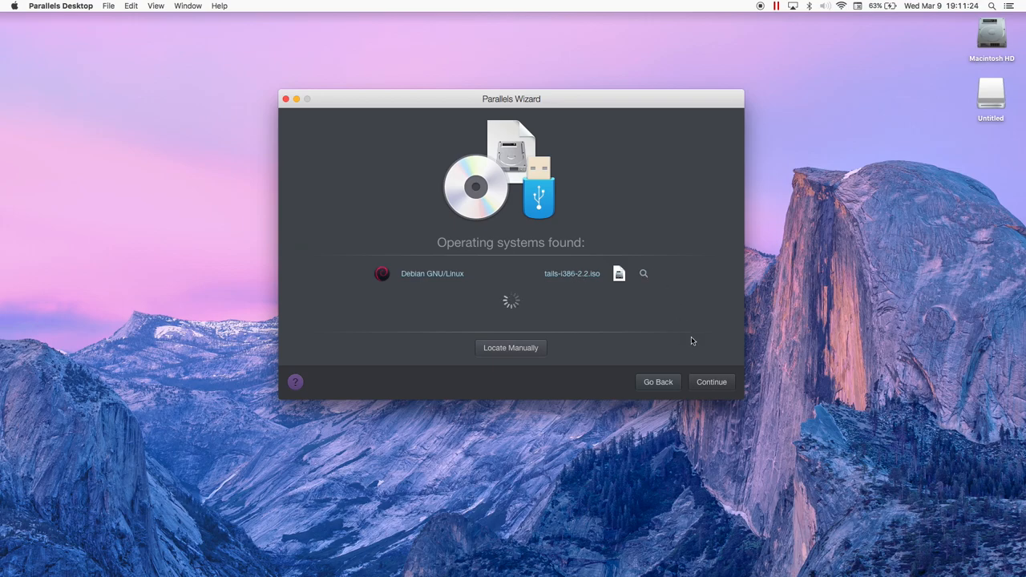
Accept the Debian image, rename the virtual machine 'TAILS 2.2', and create it
left_click(710, 381)
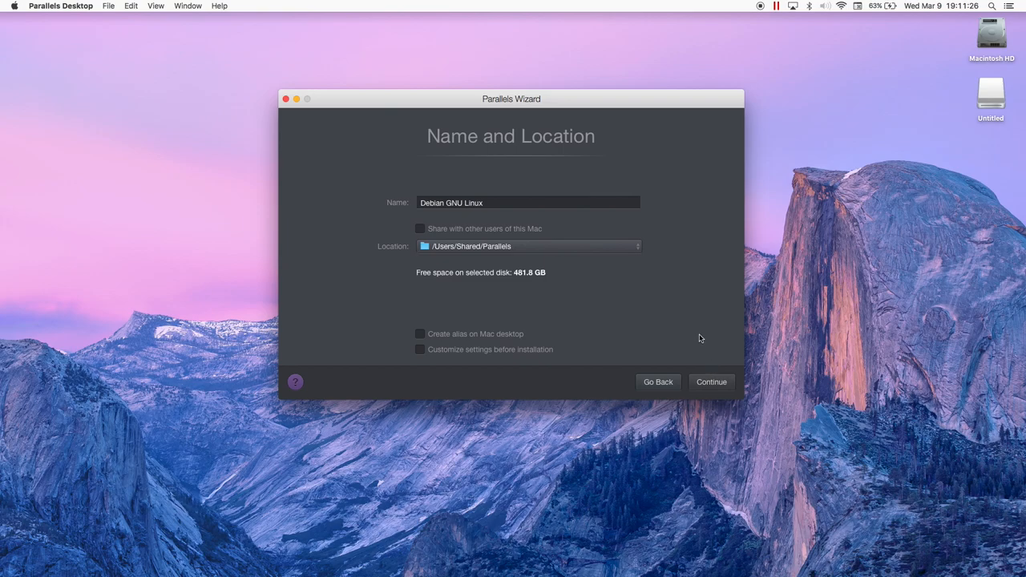
left_click(527, 202)
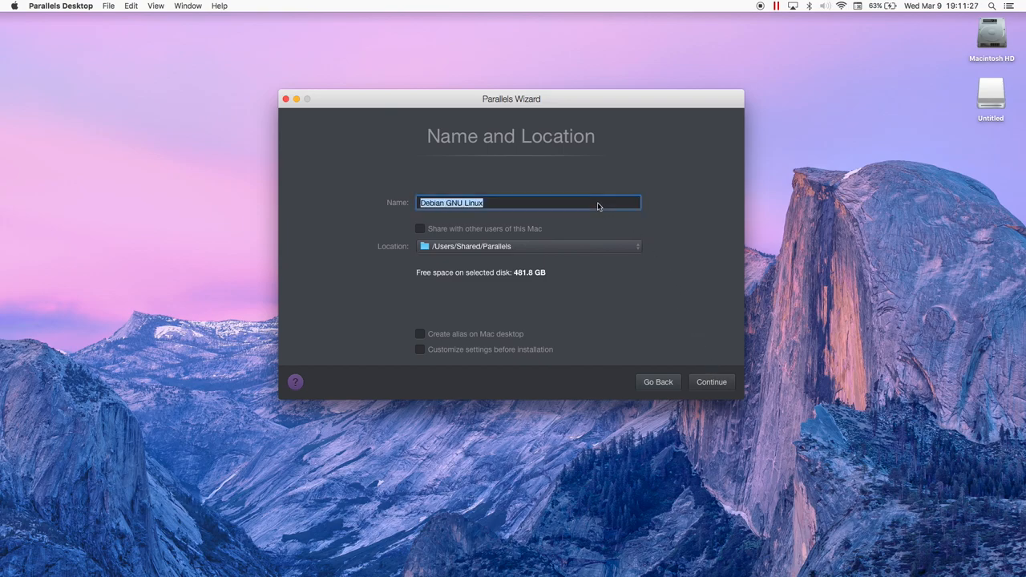
type("TAILS 2.2")
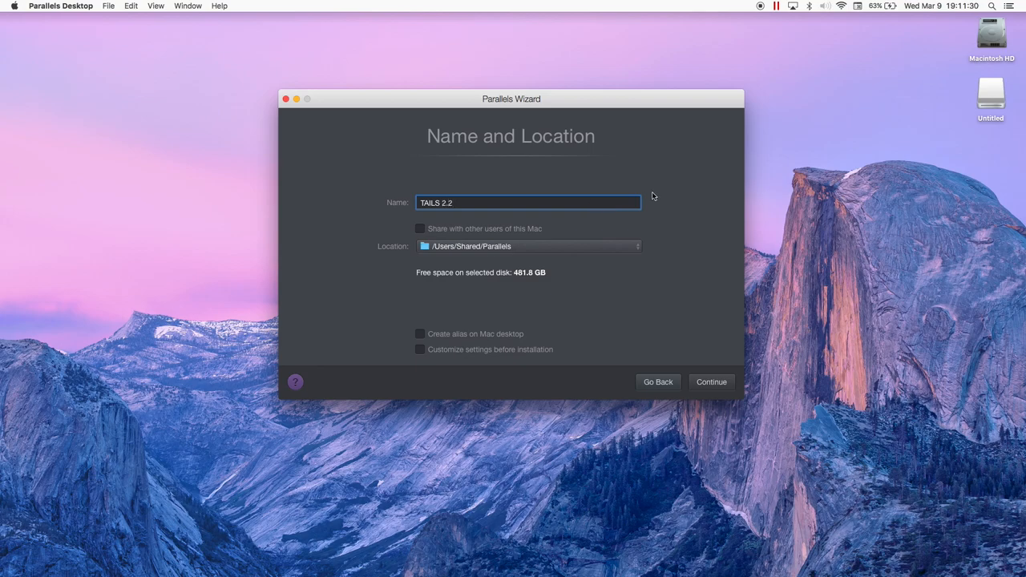
mouse_move(704, 383)
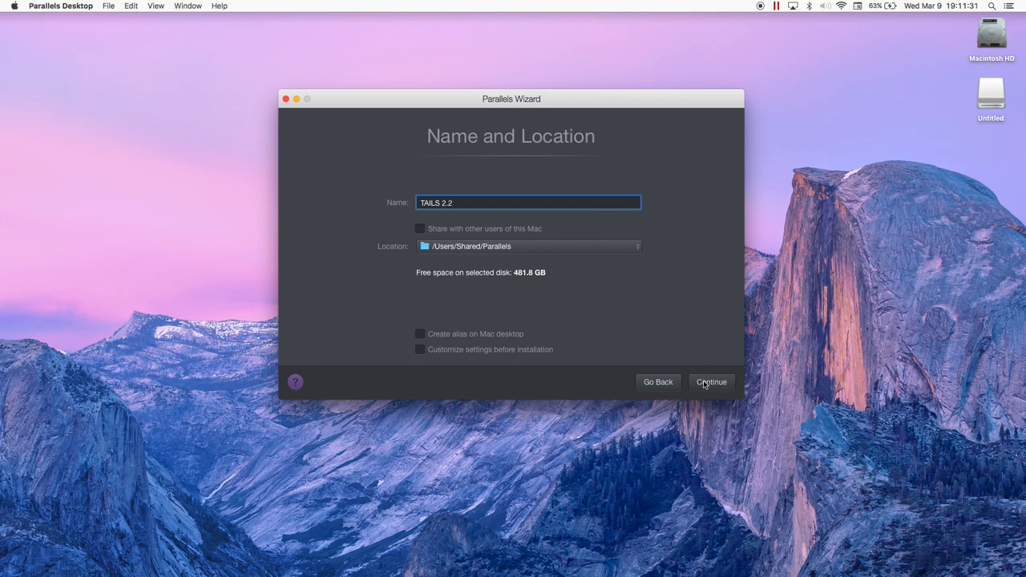
left_click(710, 382)
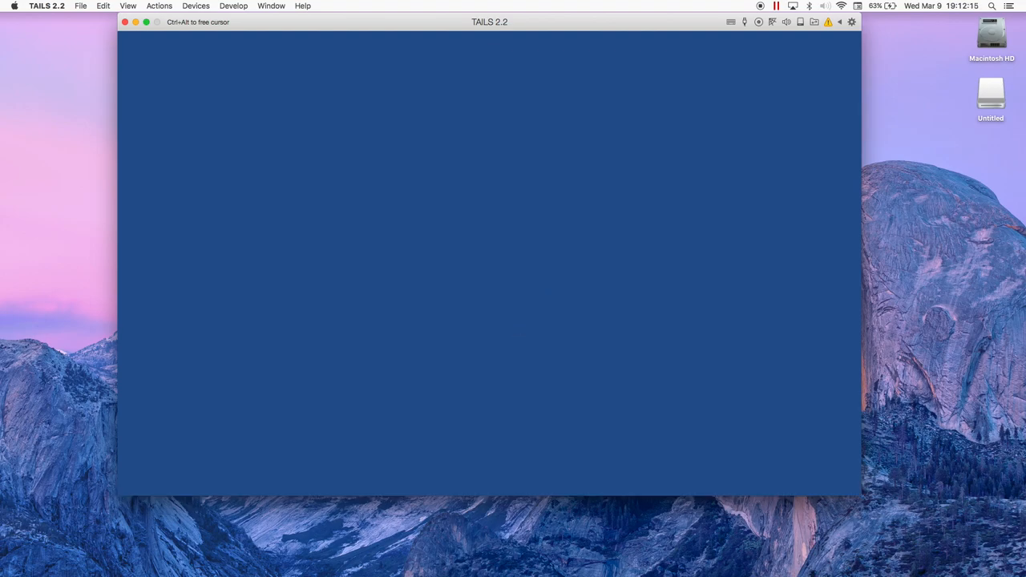
mouse_move(606, 162)
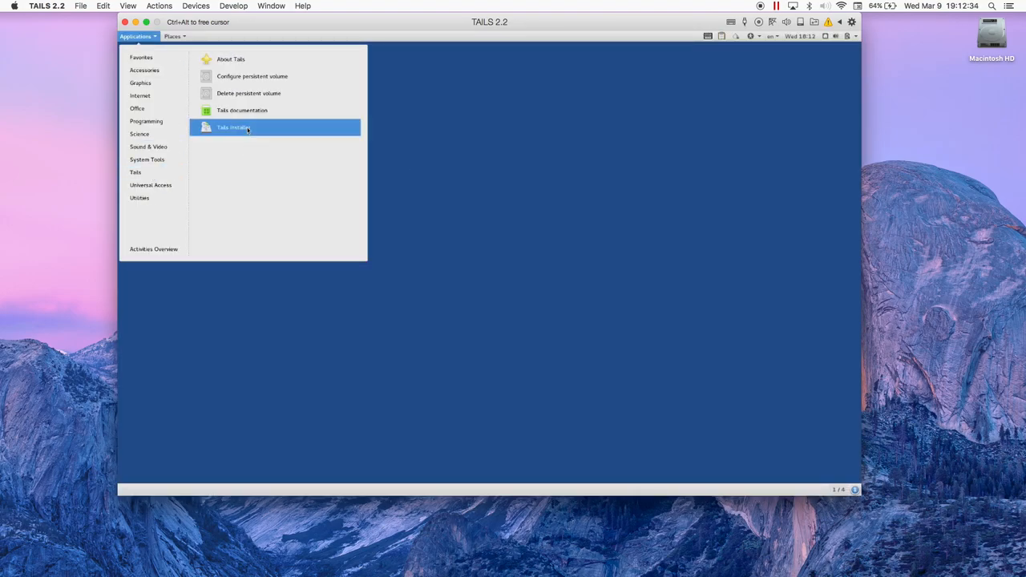
Launch Tails Installer from the Tails menu and choose Install by cloning
left_click(232, 127)
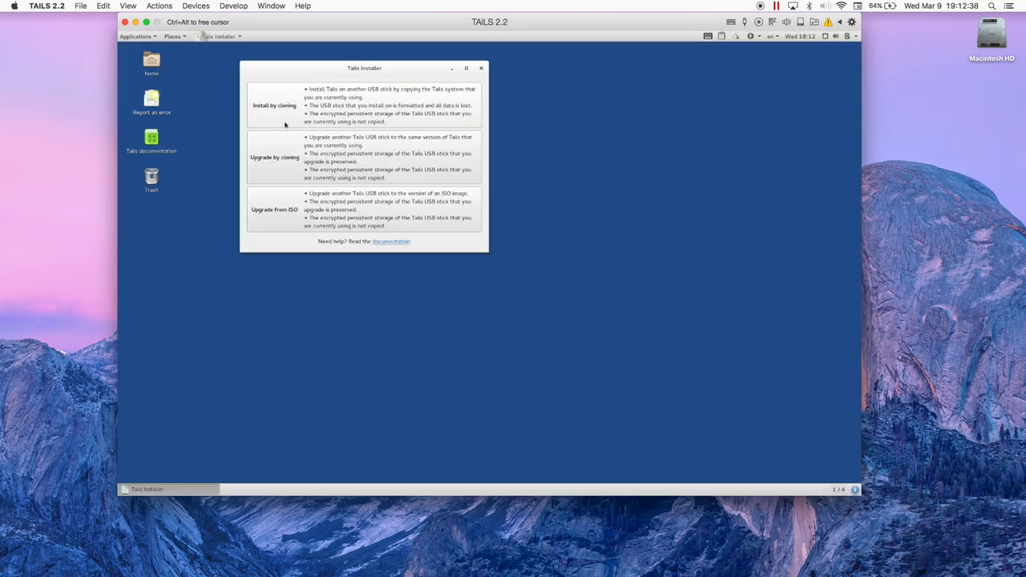
left_click(274, 105)
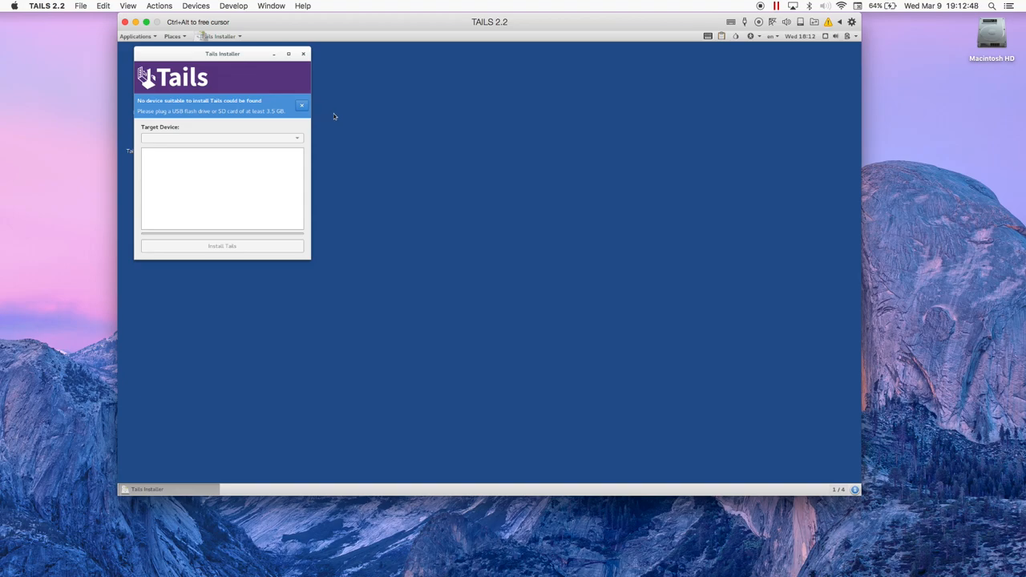
mouse_move(306, 131)
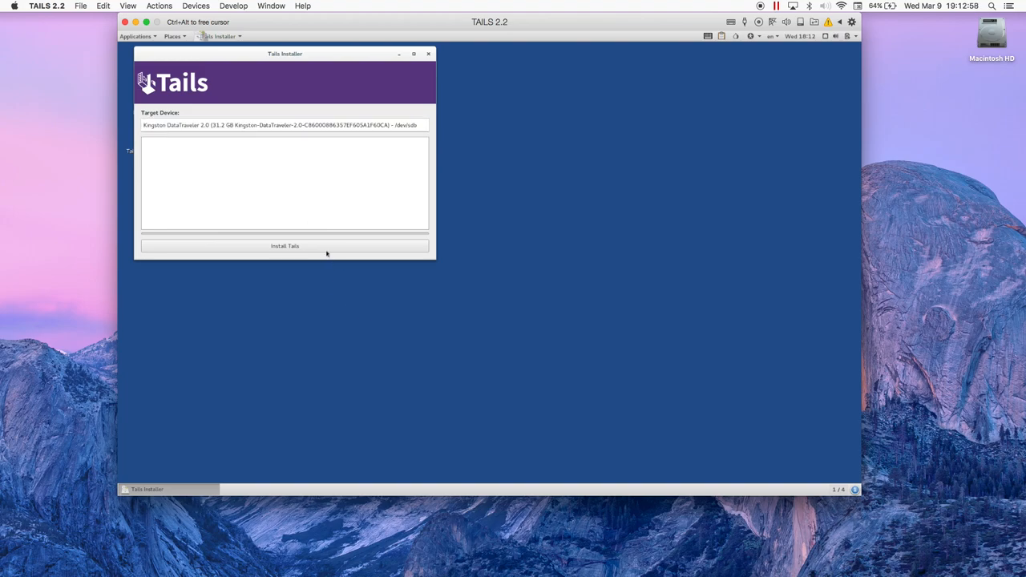
Start installing Tails on the Kingston stick and answer the device confirmation dialog
left_click(285, 245)
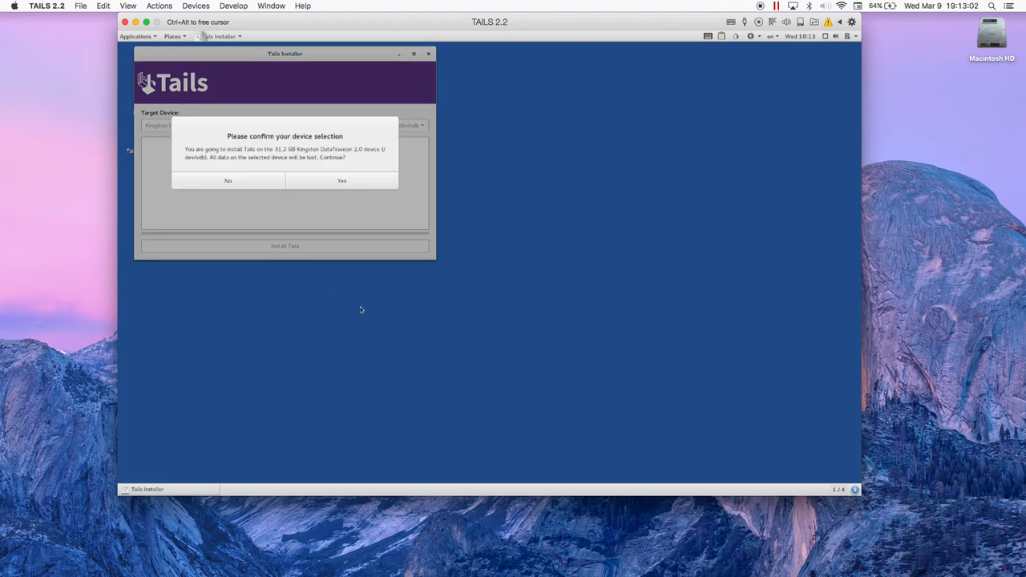
left_click(341, 181)
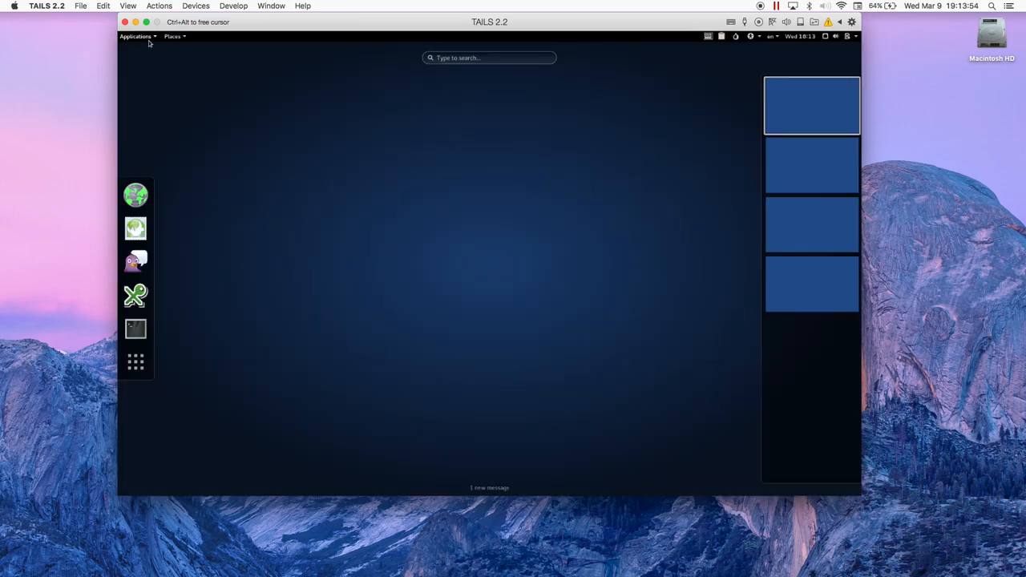
Relaunch Tails Installer from Applications > Tails
left_click(136, 36)
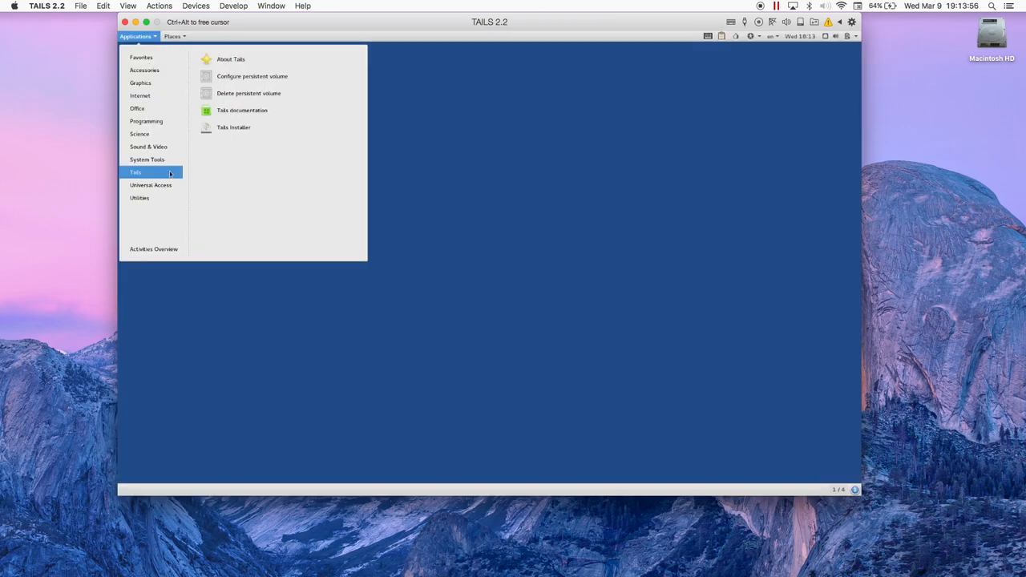
left_click(233, 126)
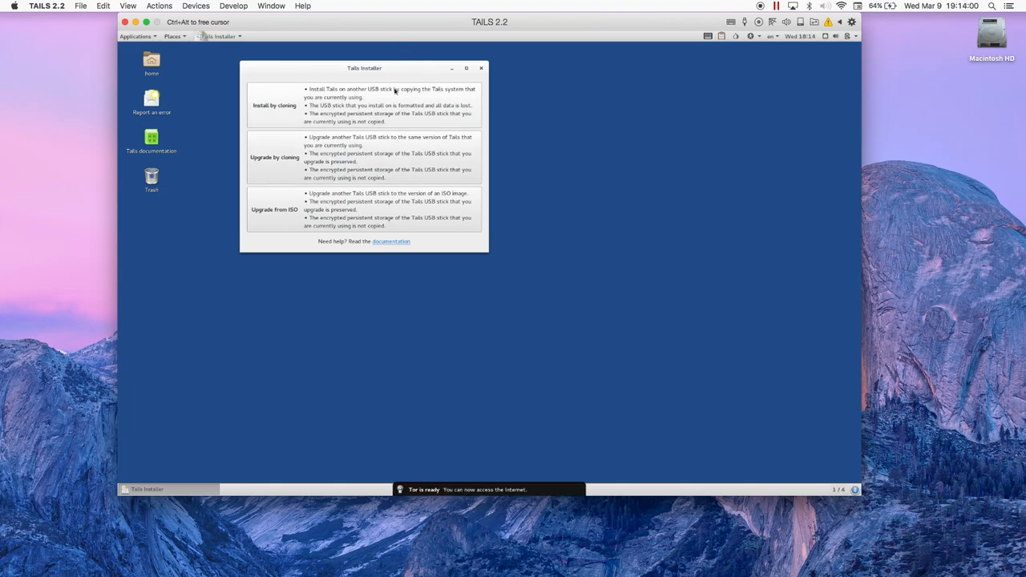
Install Tails by cloning onto the Kingston stick and confirm wiping /dev/sdb
left_click(274, 105)
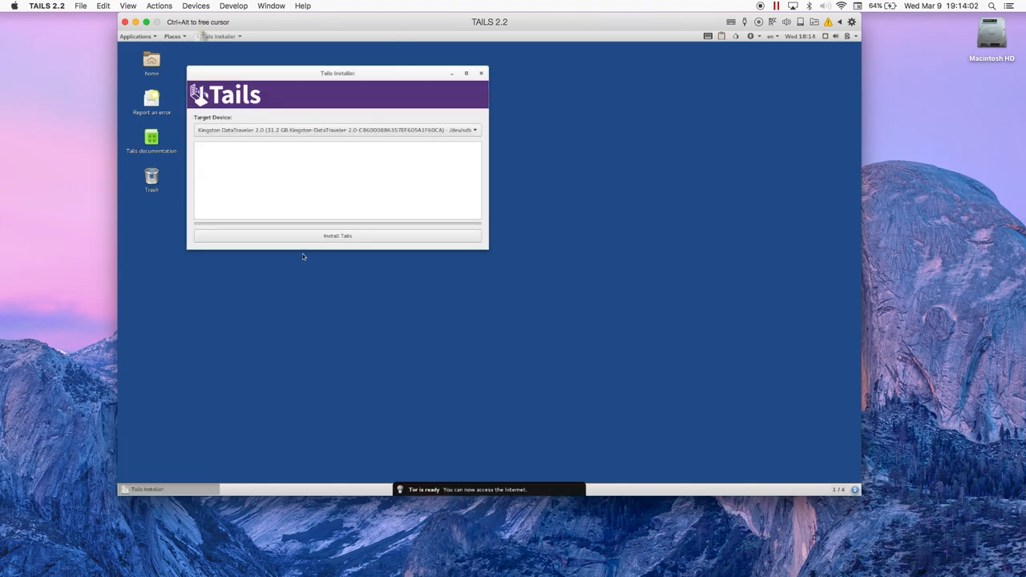
left_click(337, 235)
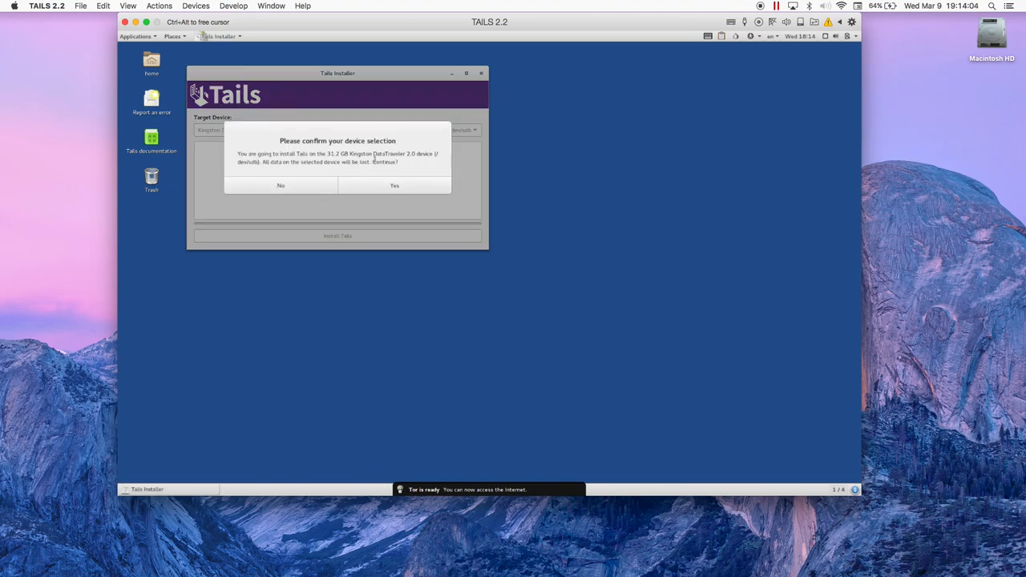
left_click(394, 185)
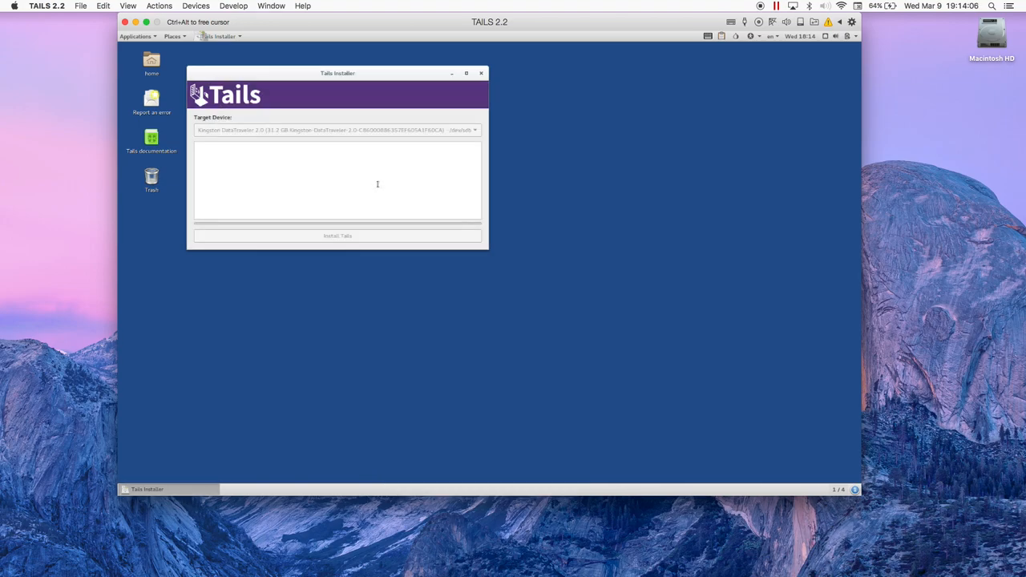
left_click(337, 235)
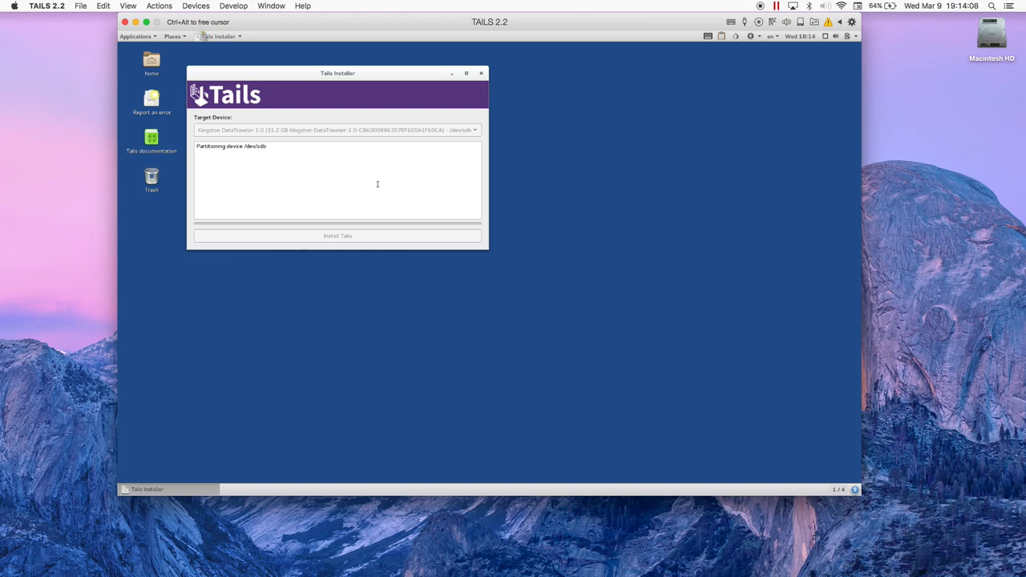